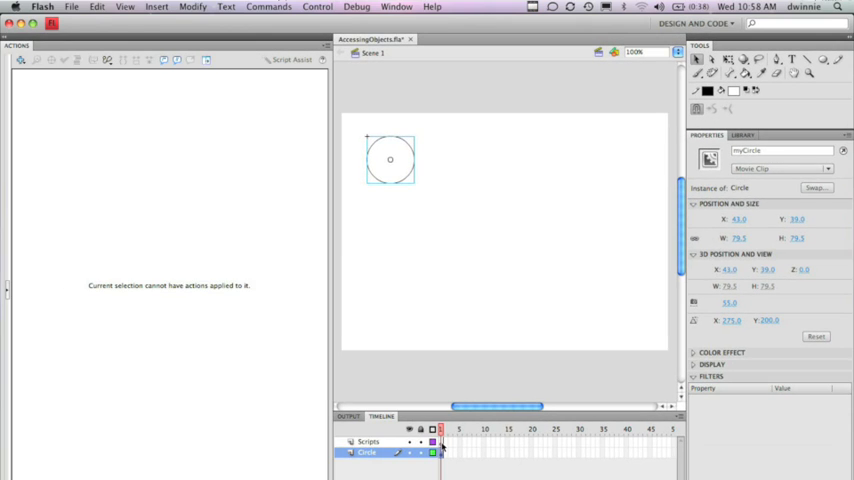
Select frame 1 of the Scripts layer to open its empty frame script
click(368, 441)
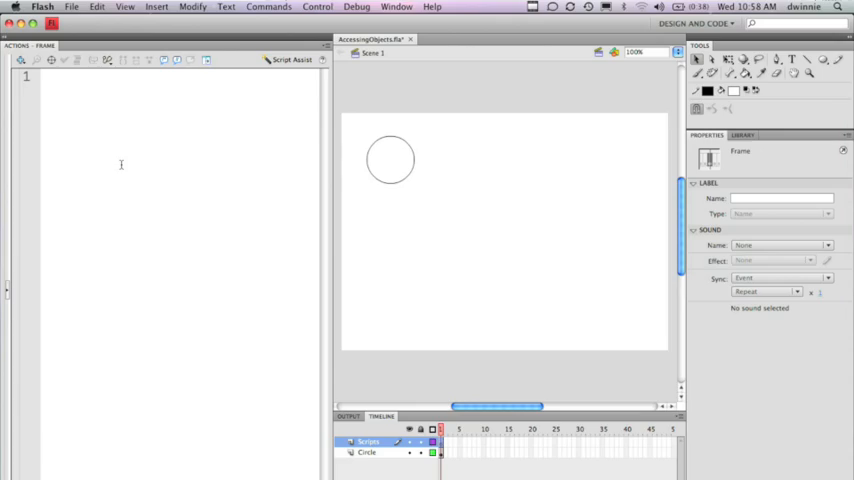
Enter the line trace(myCircle); in the frame's Actions script
text(trace()
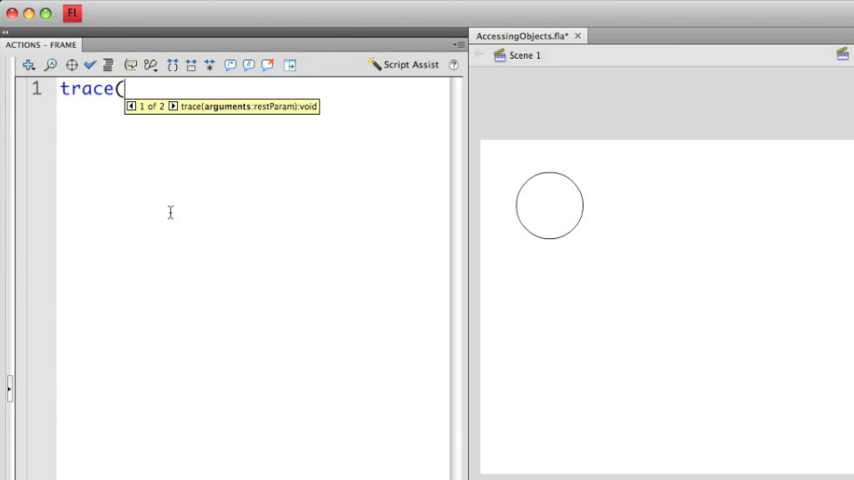
text(my)
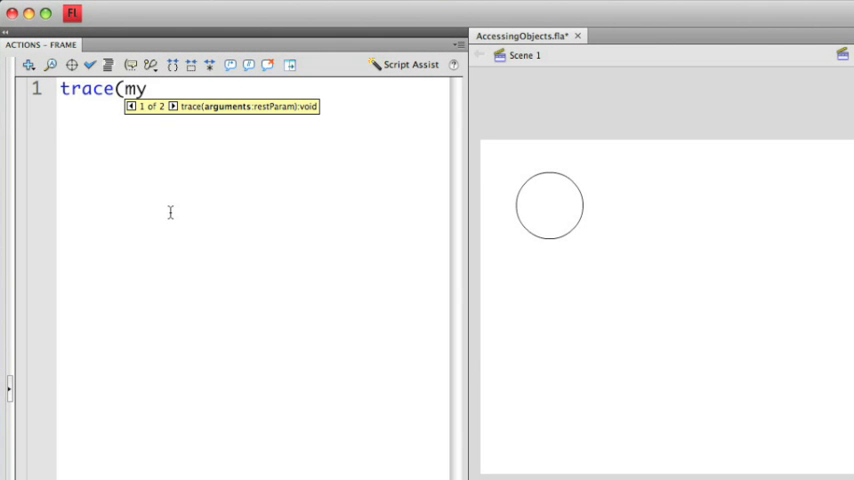
text(Circle))
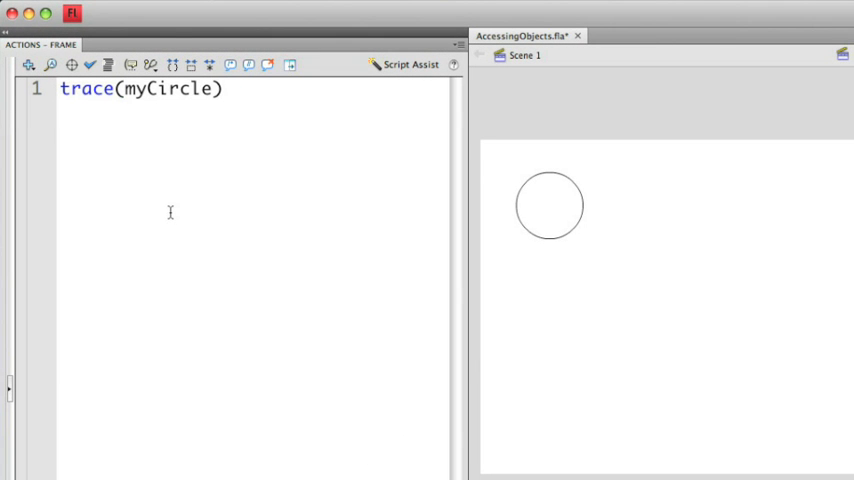
click(222, 89)
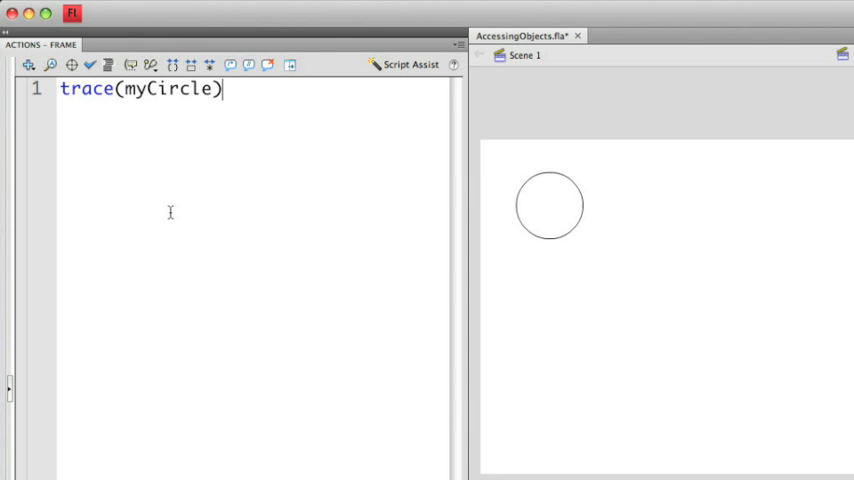
text(;)
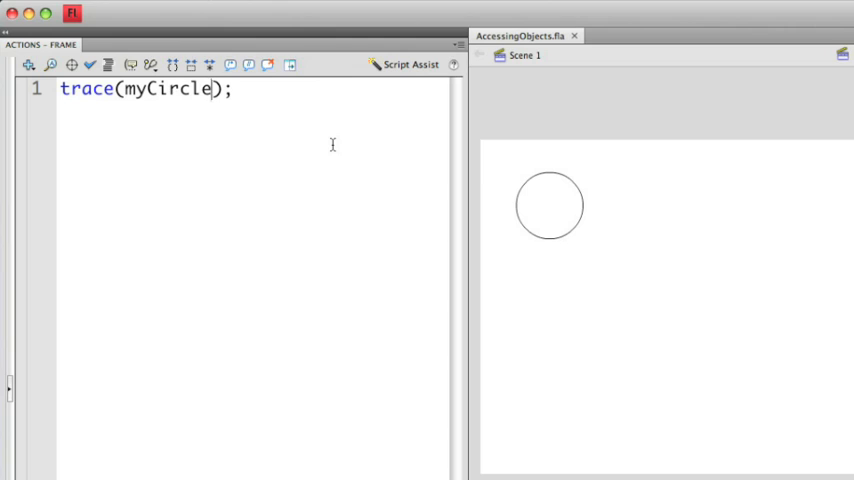
Edit the line to trace(myCircle.x) and select the circle to check its x position
text(.)
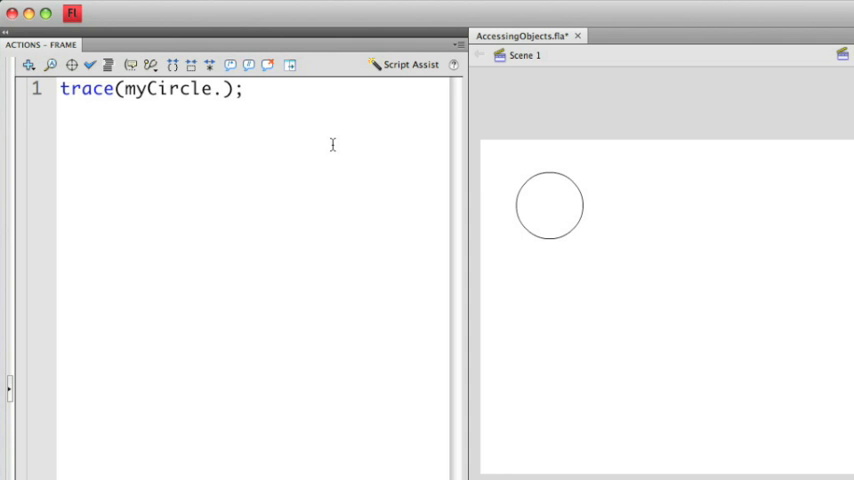
text(x)
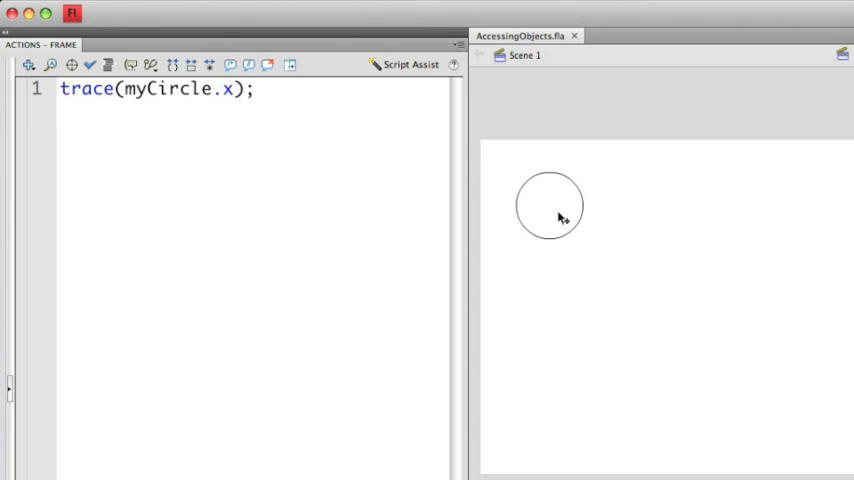
click(233, 89)
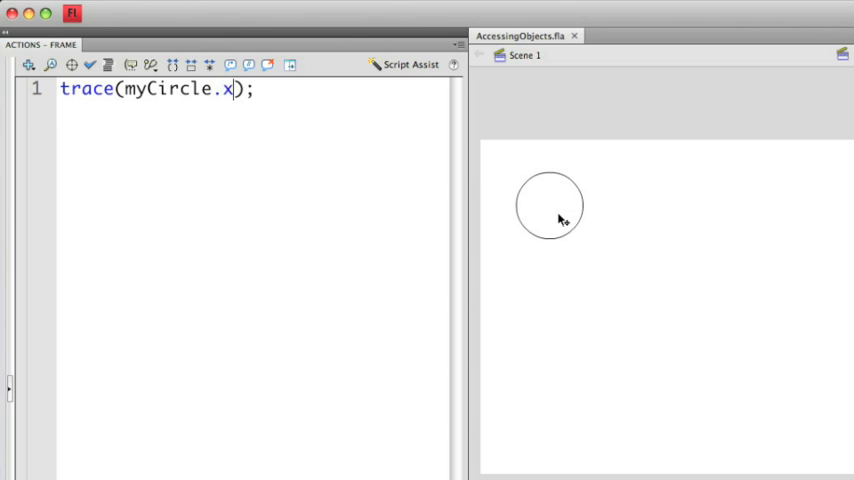
click(549, 205)
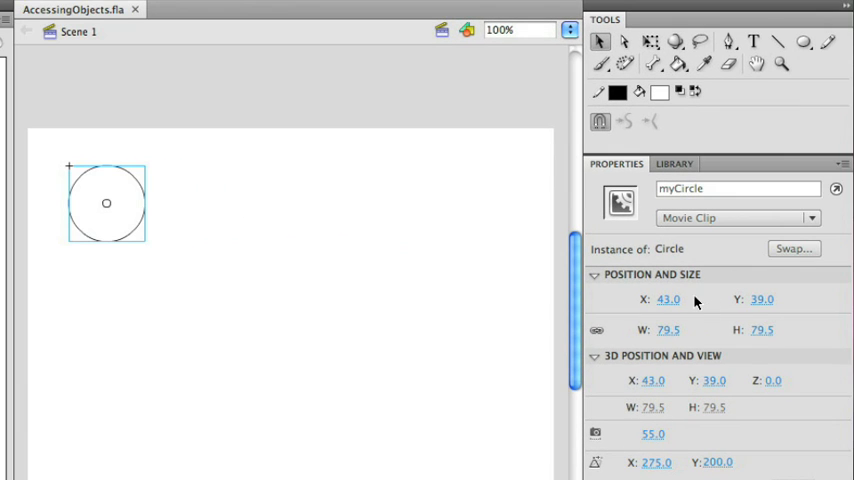
mouse_move(695, 302)
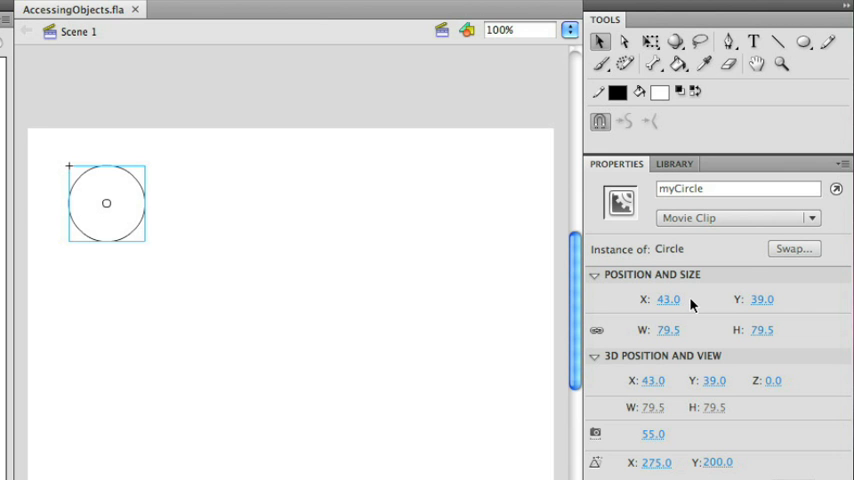
mouse_move(210, 94)
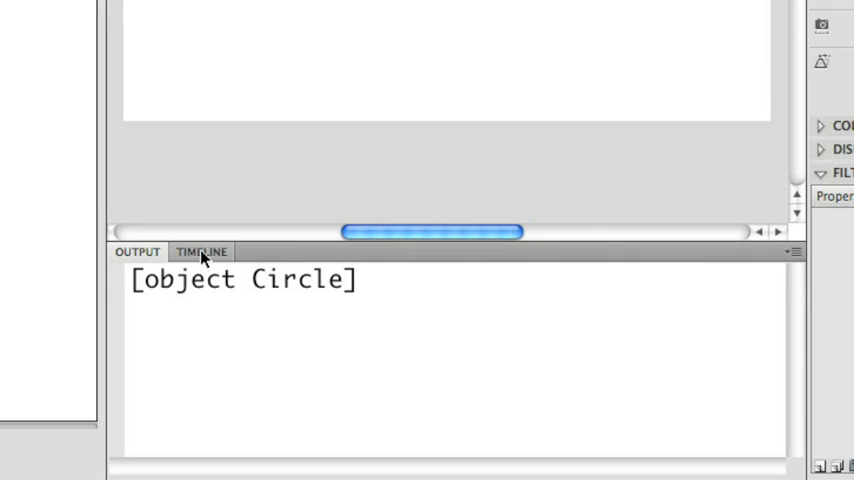
Test the movie to see 43 traced, then return to the script line
click(201, 251)
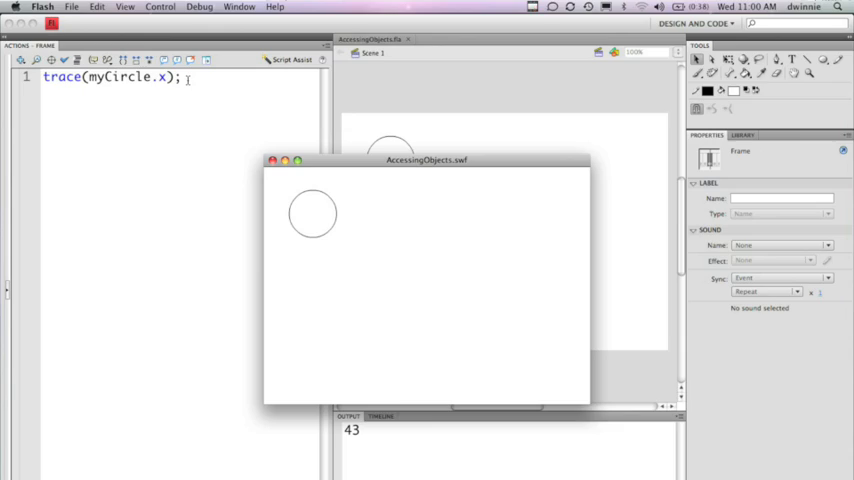
click(271, 160)
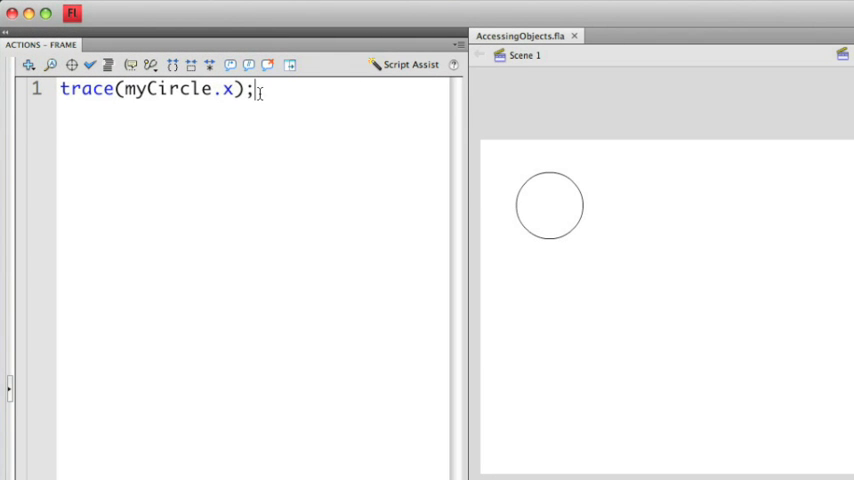
Type trace(myCircle.y); as the second script line
text(trace()
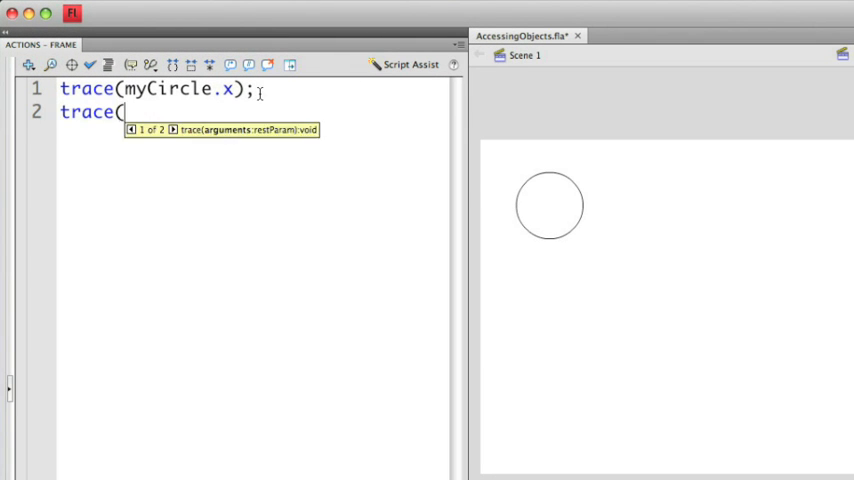
text(myCircle.)
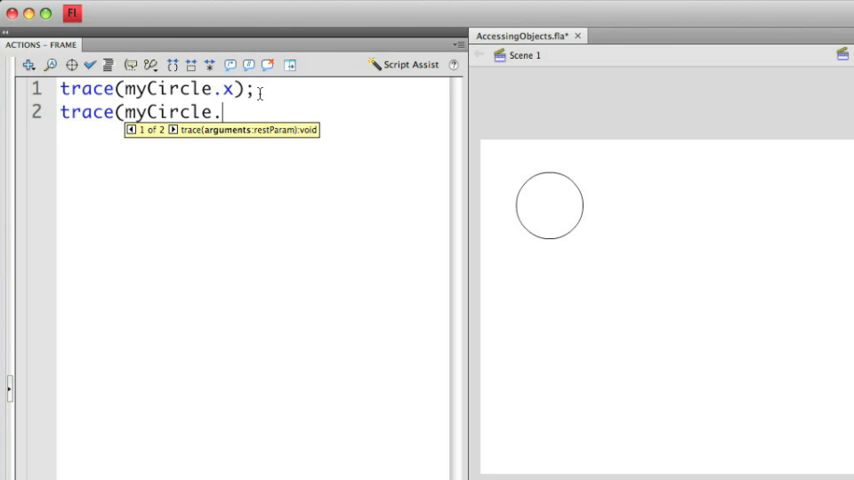
text(y)
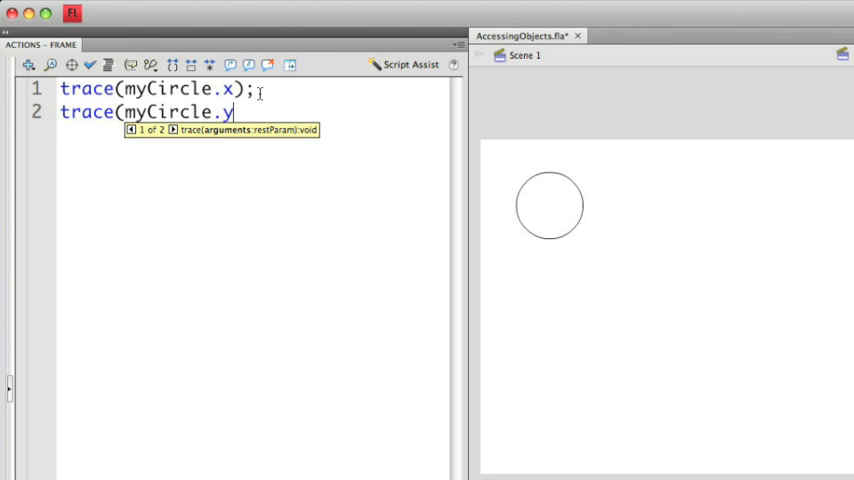
text();)
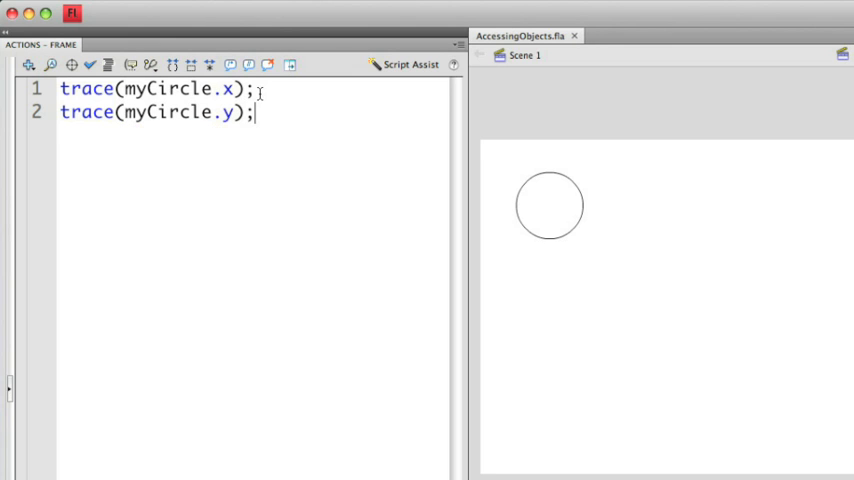